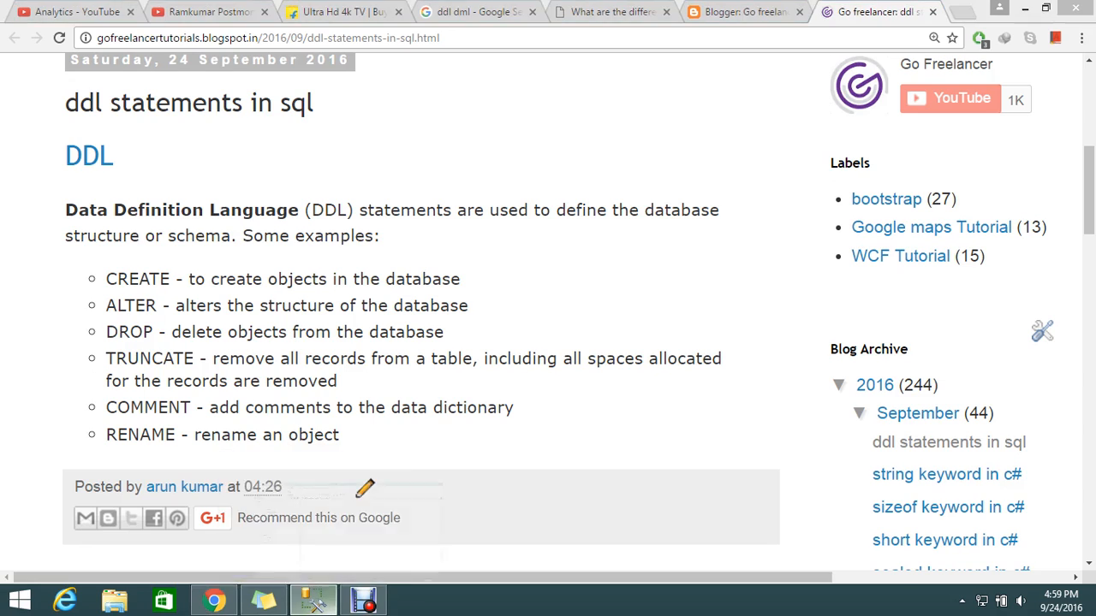
- Leave the Chrome DDL article and return to the SSMS query window
left_click(313, 599)
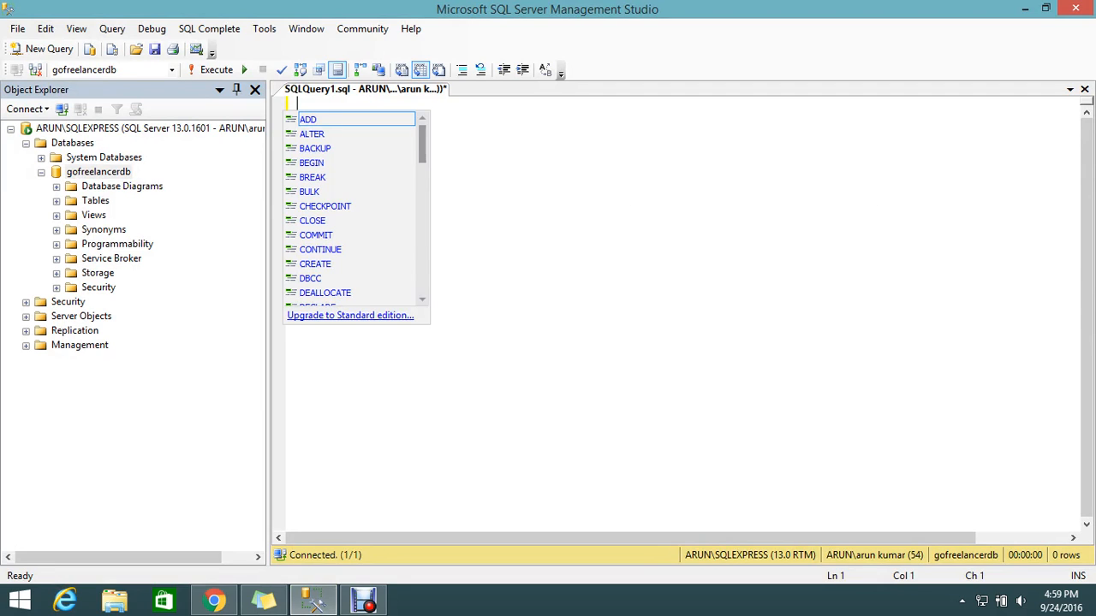
- Clear the stray 'a1' test characters from the query editor
scroll("down", 3)
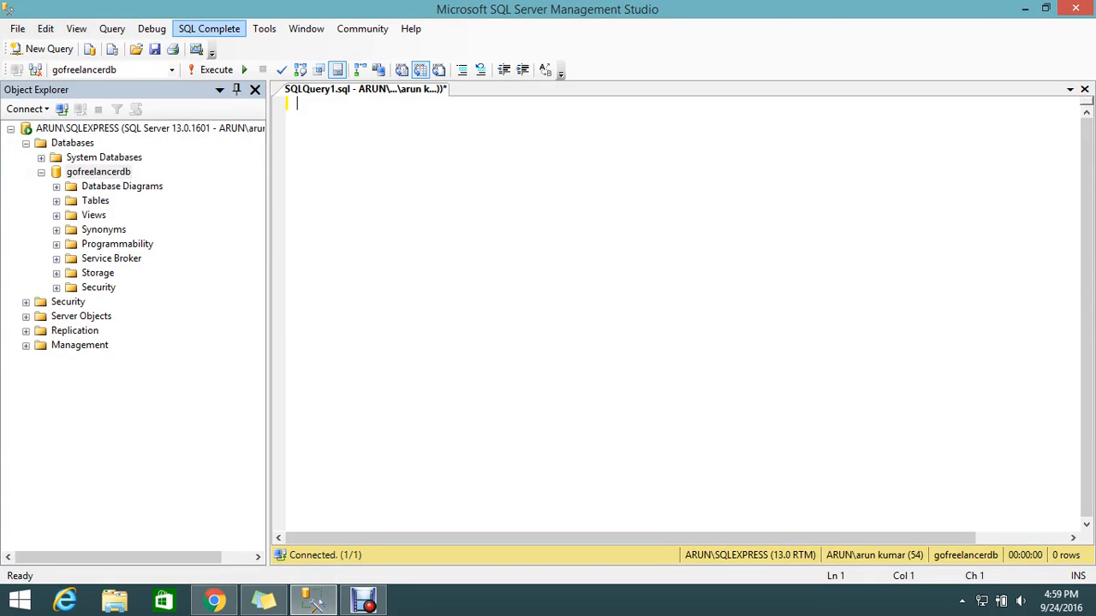
type("a")
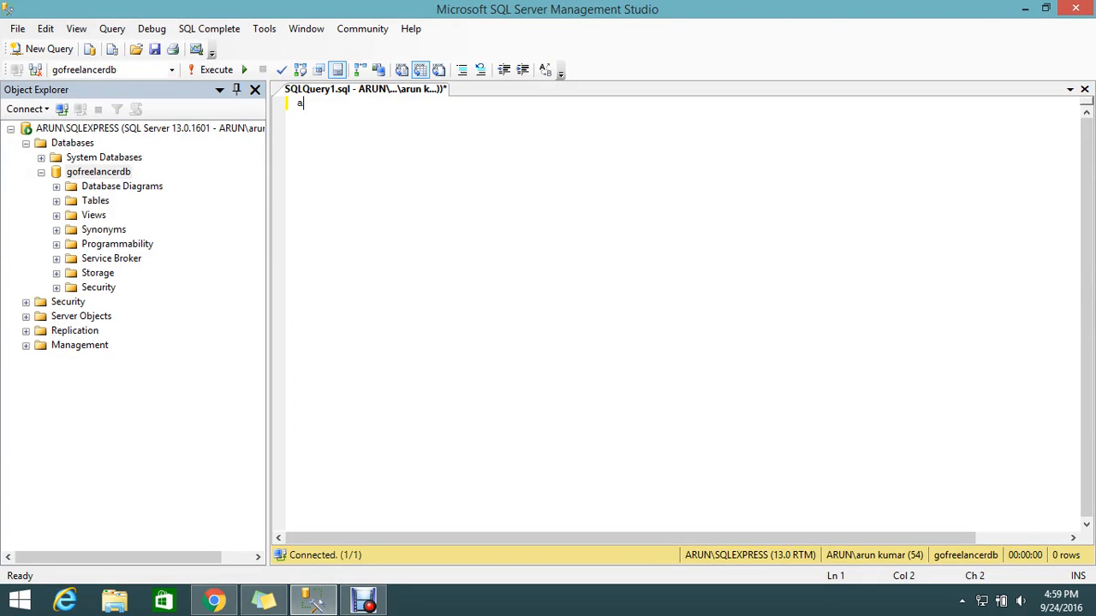
type("1")
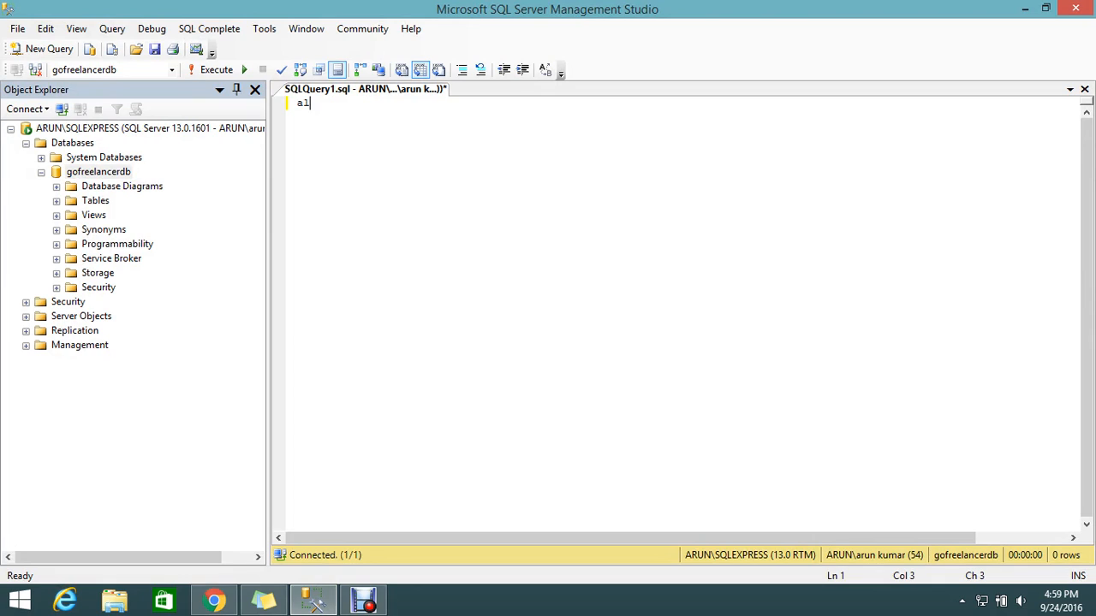
key("Backspace")
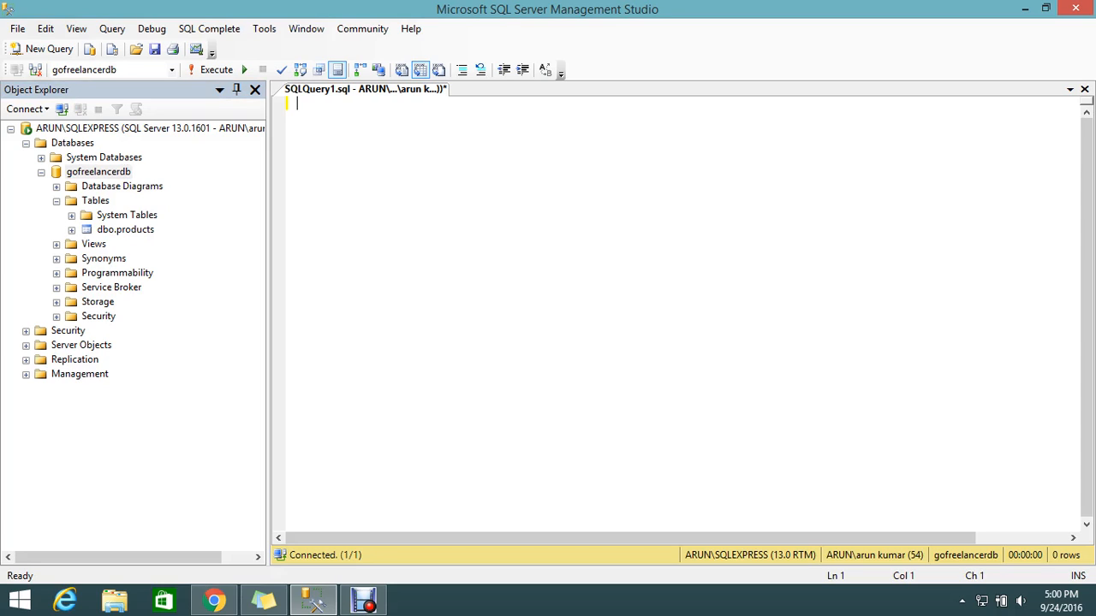
- Write 'create database newdb' and execute it against the master database
type("create d")
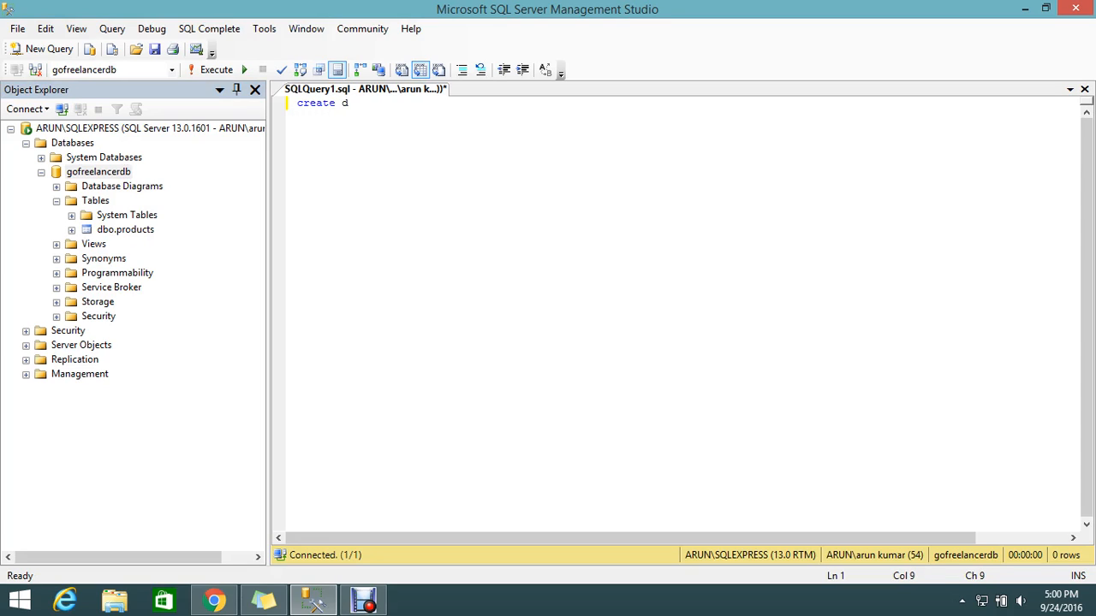
type("atabase")
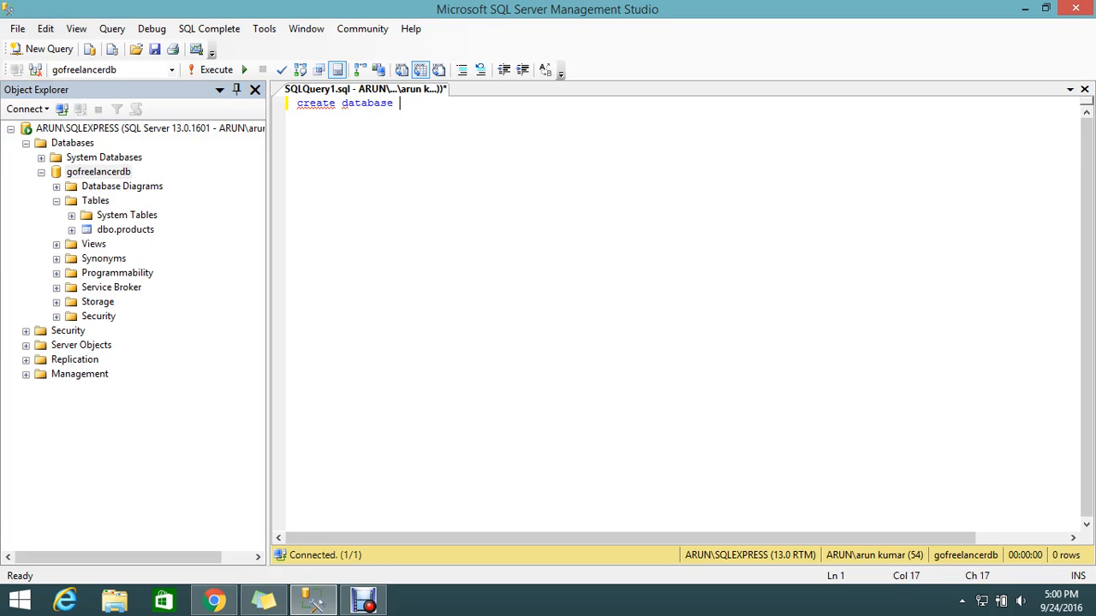
type("new")
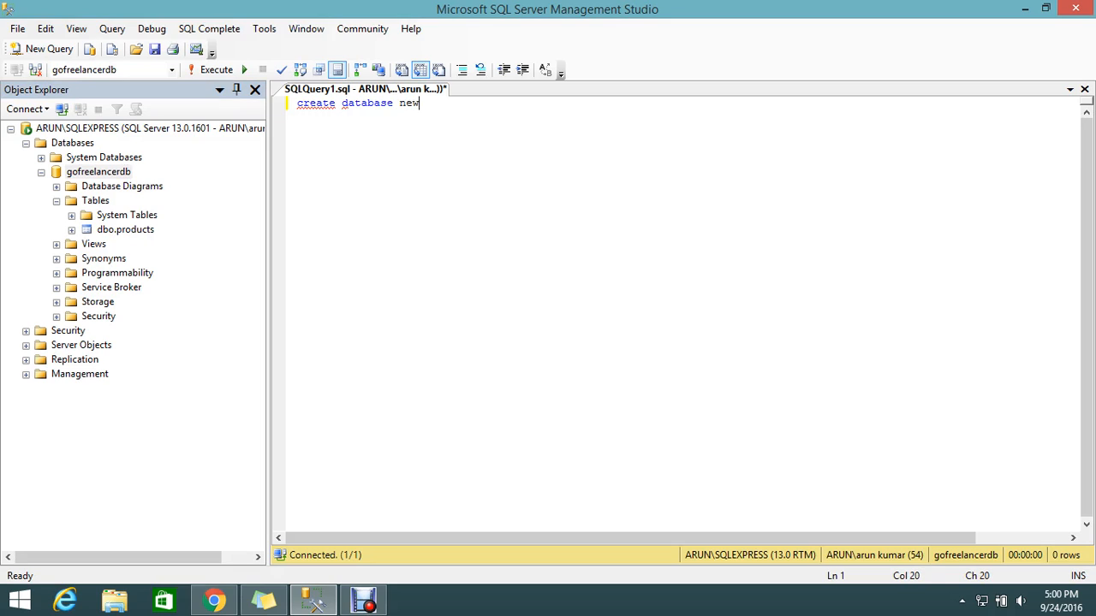
type("db")
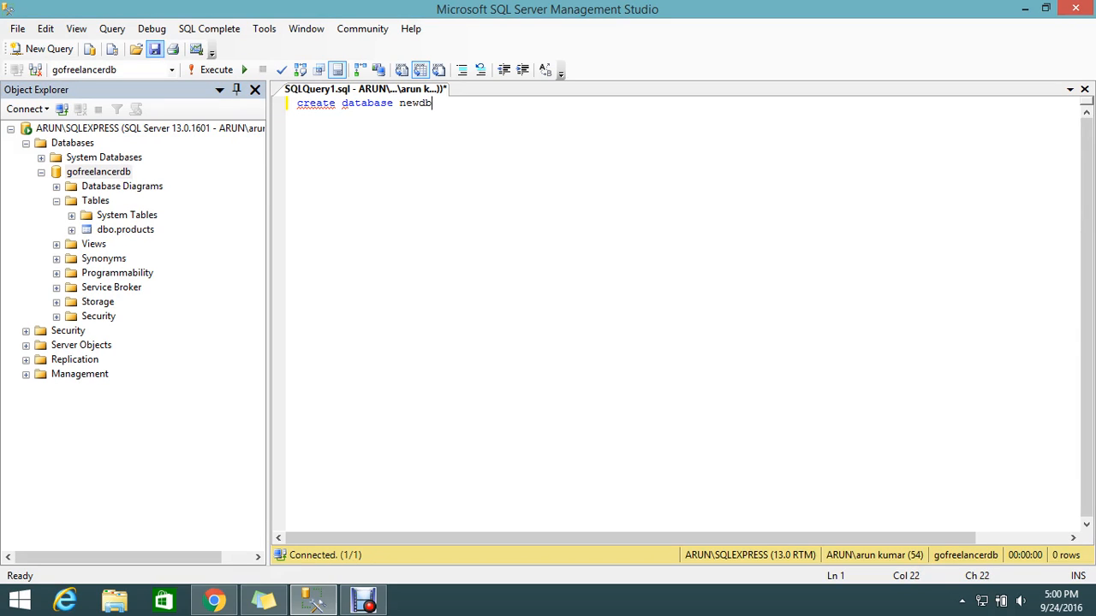
left_click(170, 70)
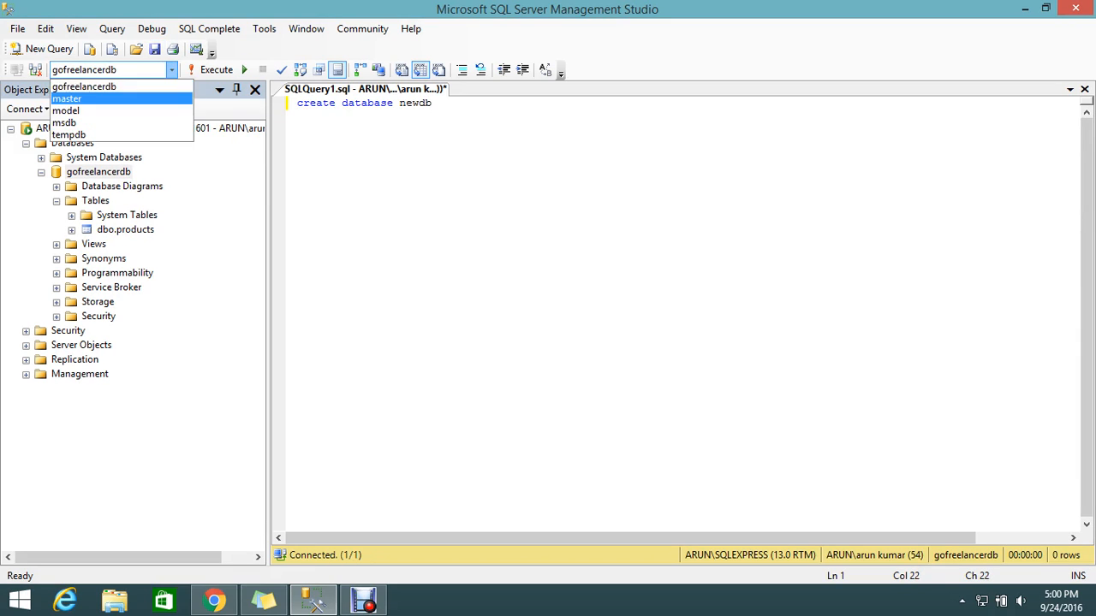
left_click(66, 98)
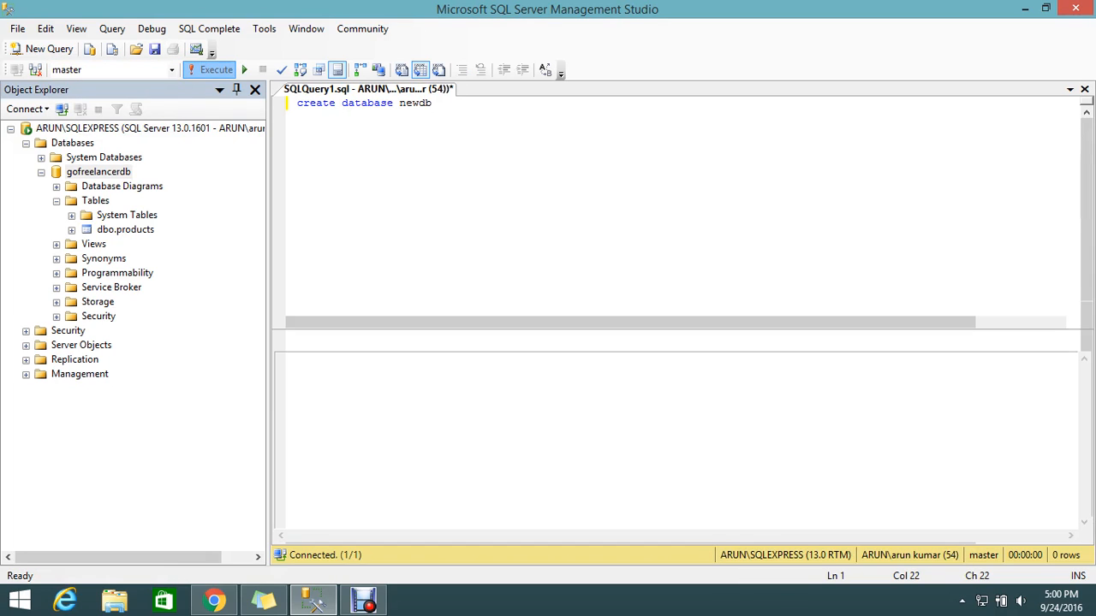
left_click(209, 70)
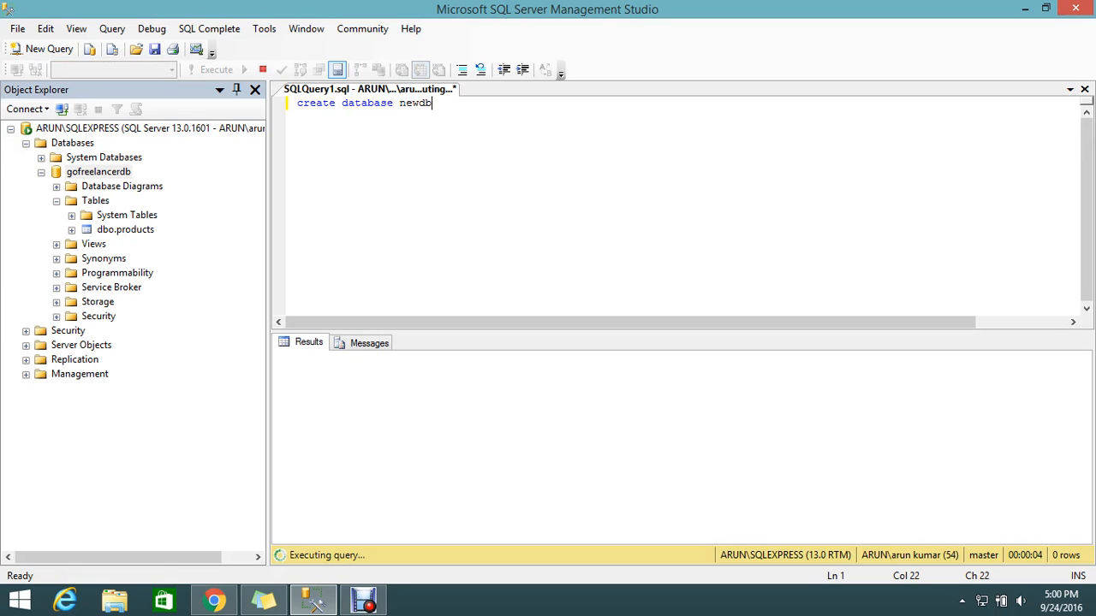
left_click(216, 70)
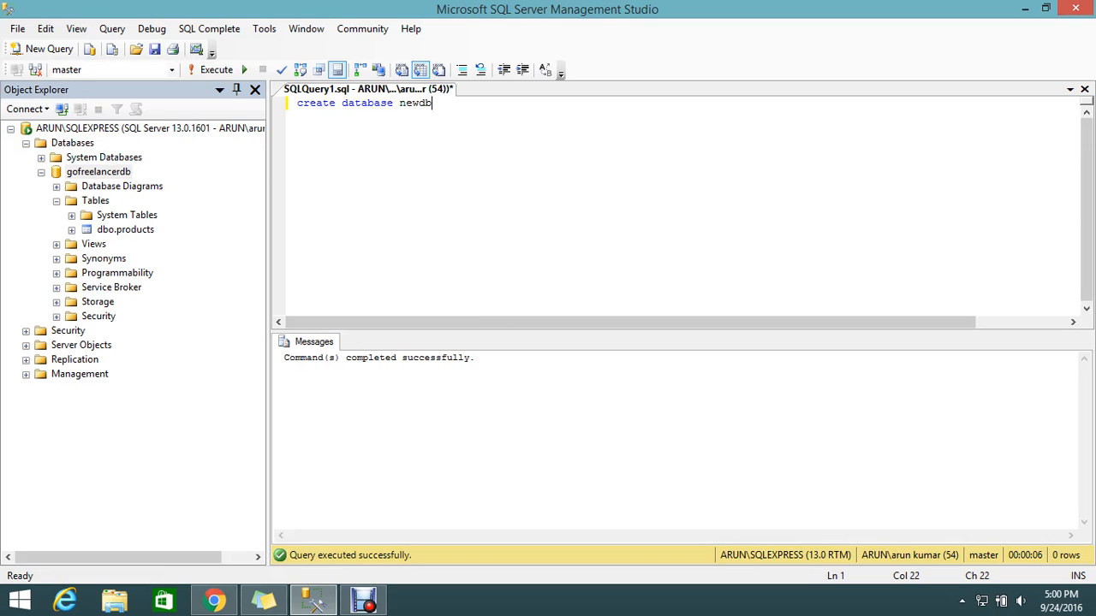
- Refresh the Databases folder and expand newdb to show its Tables
left_click(72, 142)
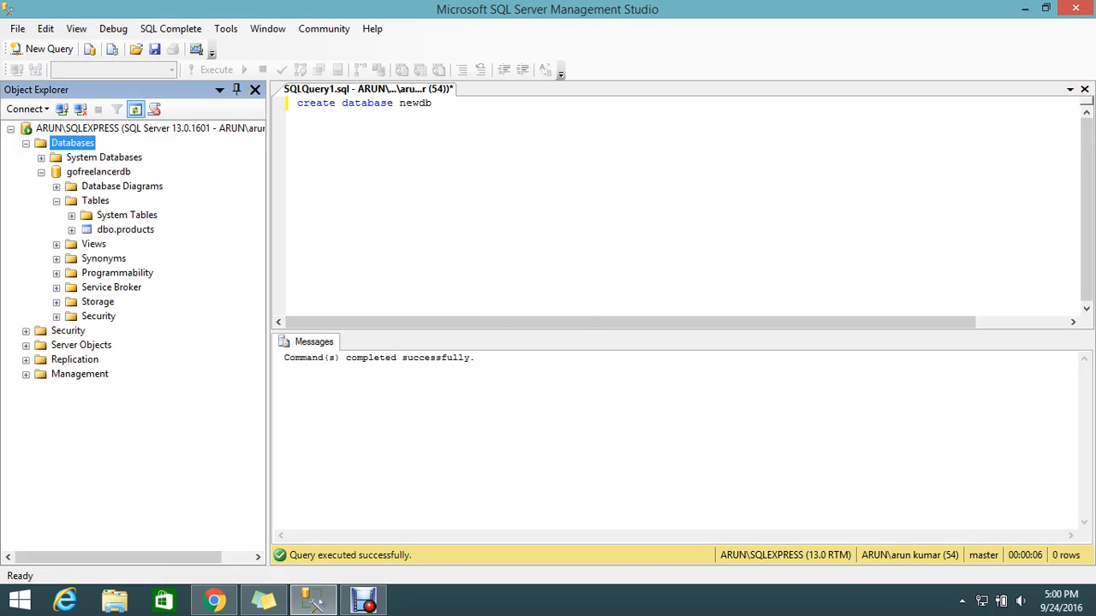
left_click(135, 109)
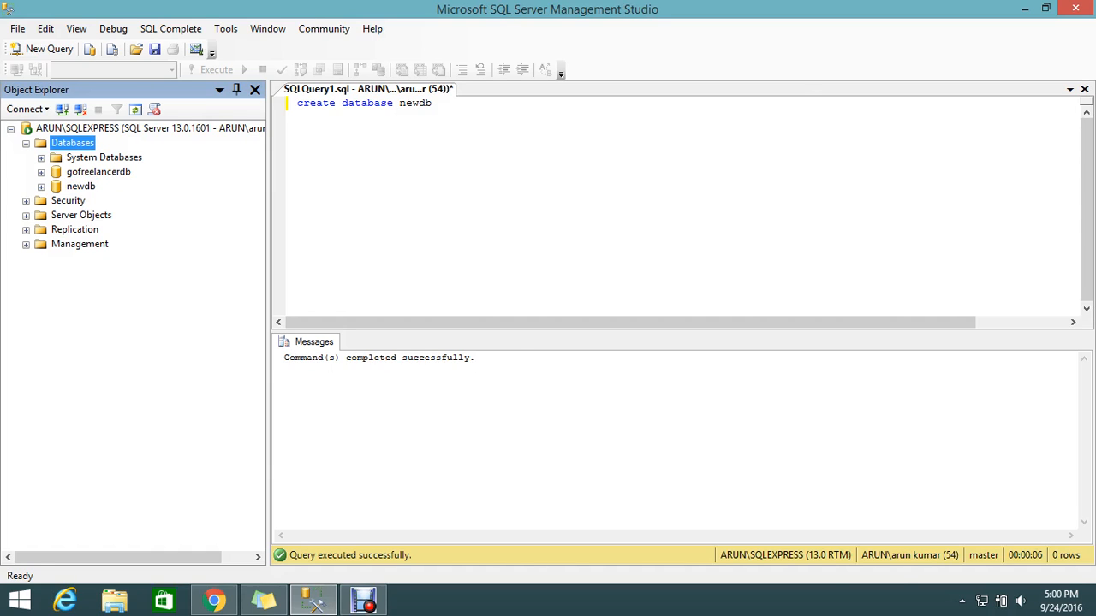
double_click(315, 102)
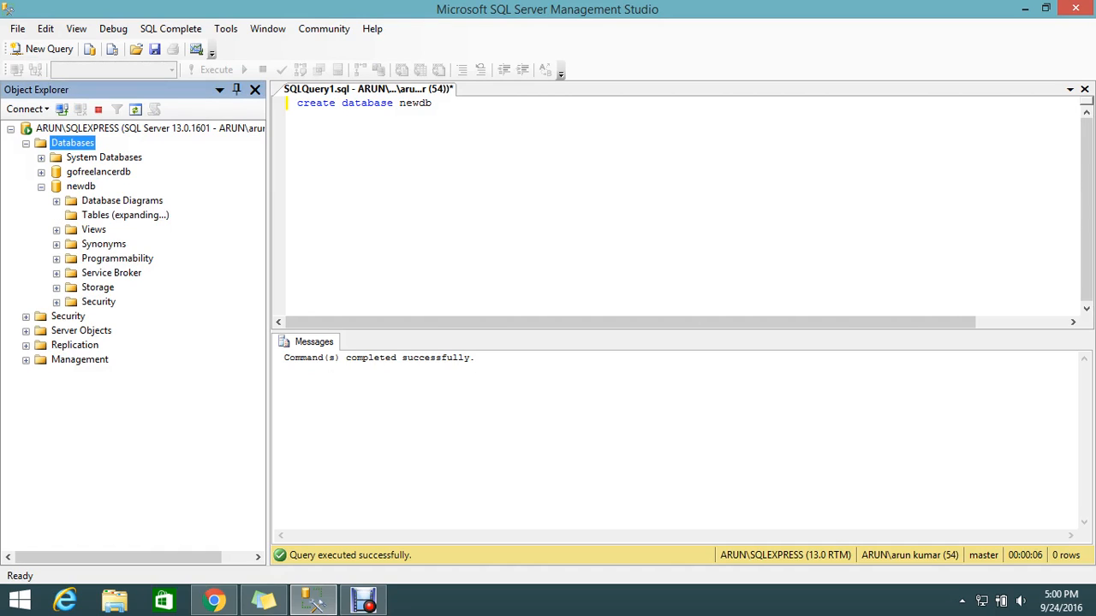
left_click(56, 214)
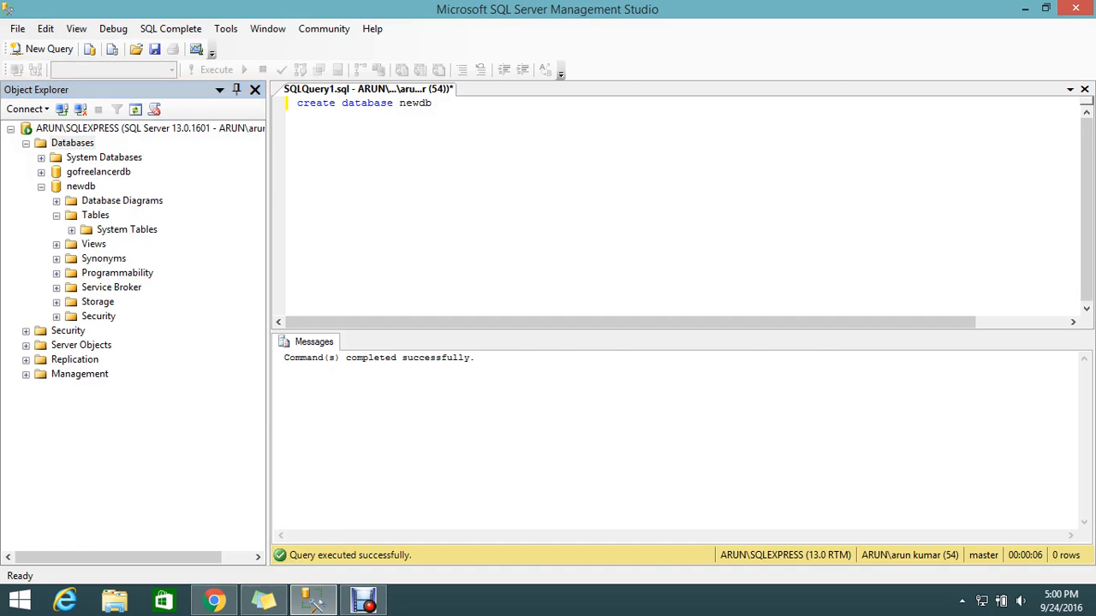
double_click(315, 103)
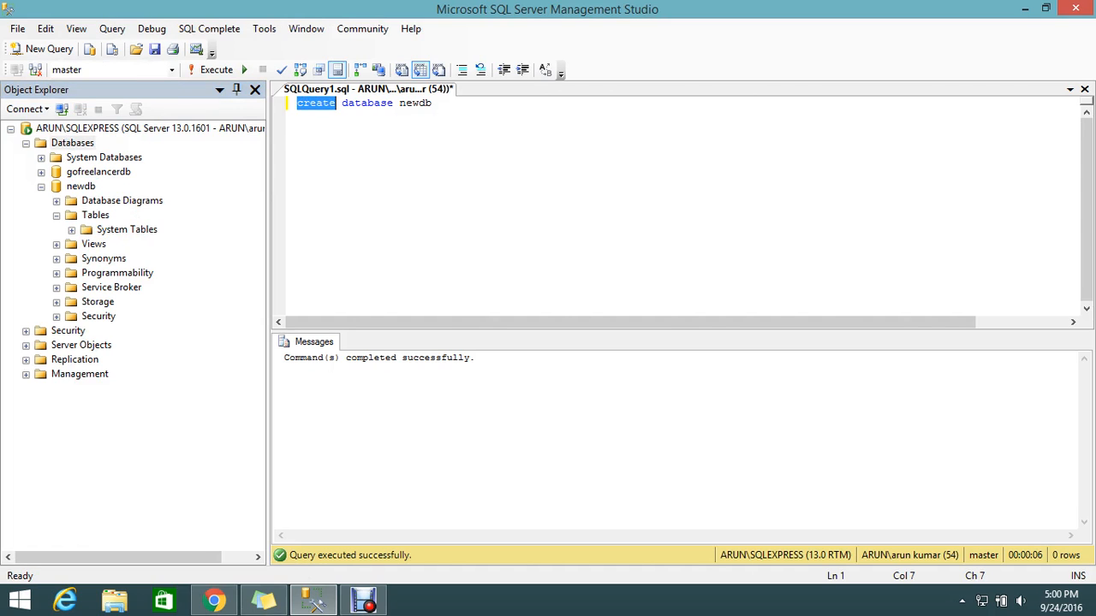
mouse_move(214, 600)
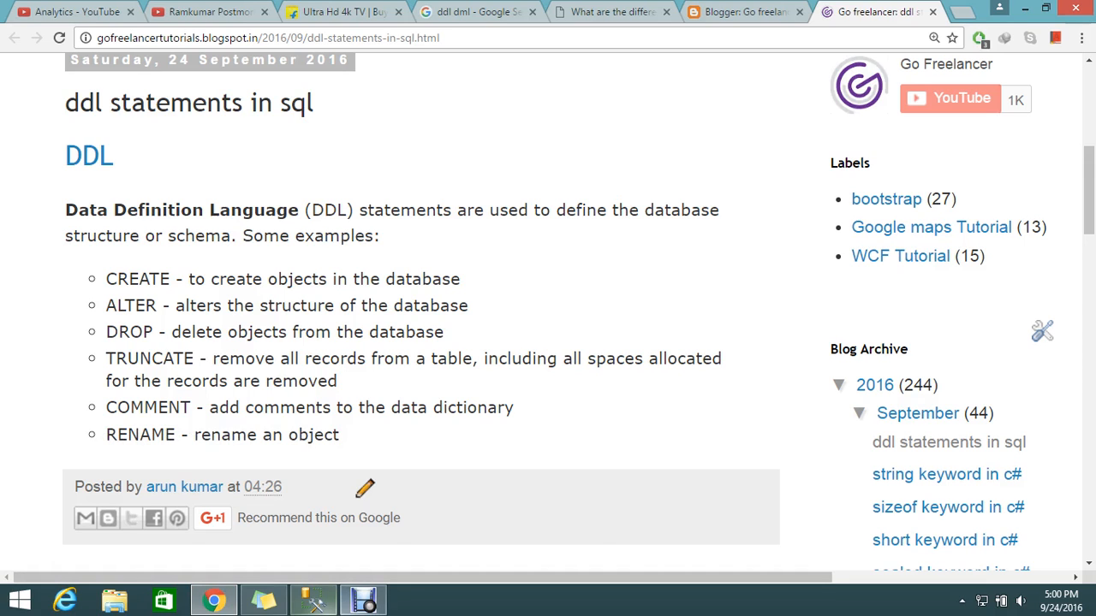
left_click(314, 599)
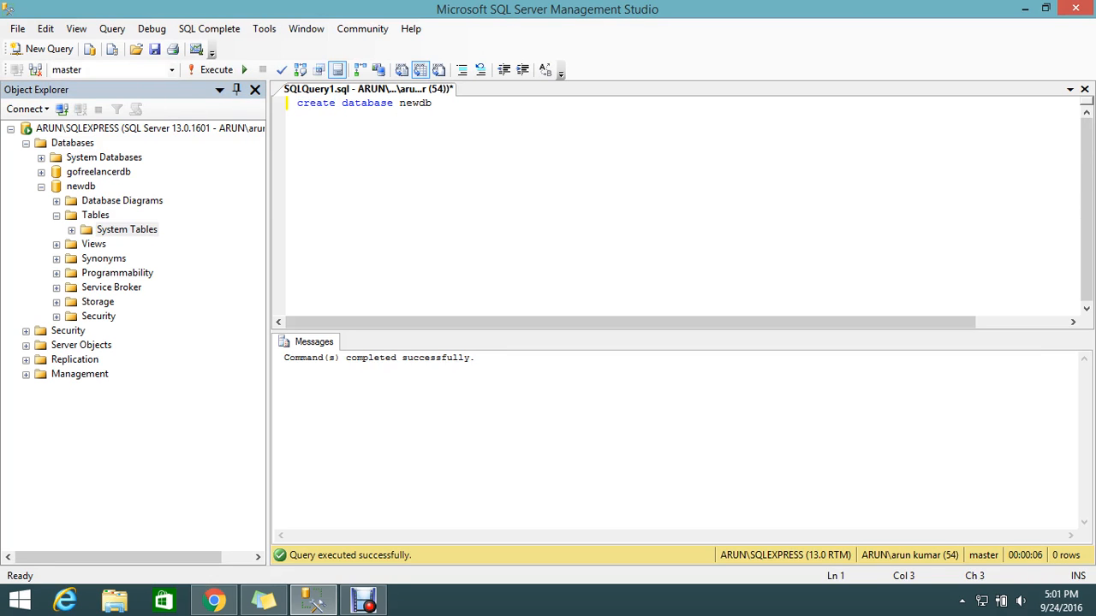
- Replace 'create' with 'drop' to drop newdb, then expand gofreelancerdb's Tables
double_click(315, 102)
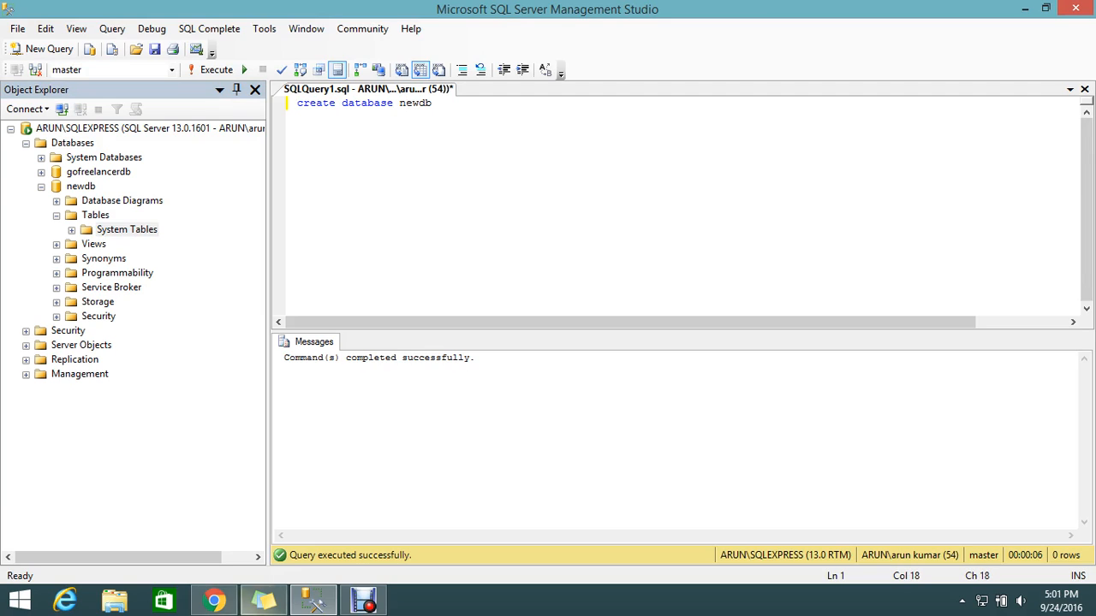
double_click(315, 102)
type("drop")
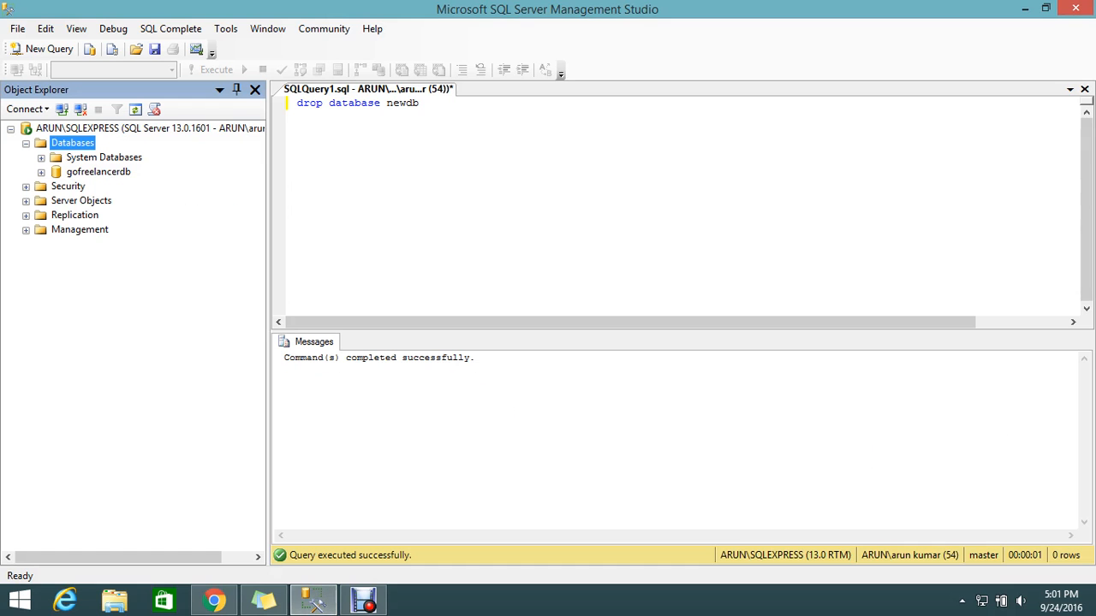
left_click(40, 171)
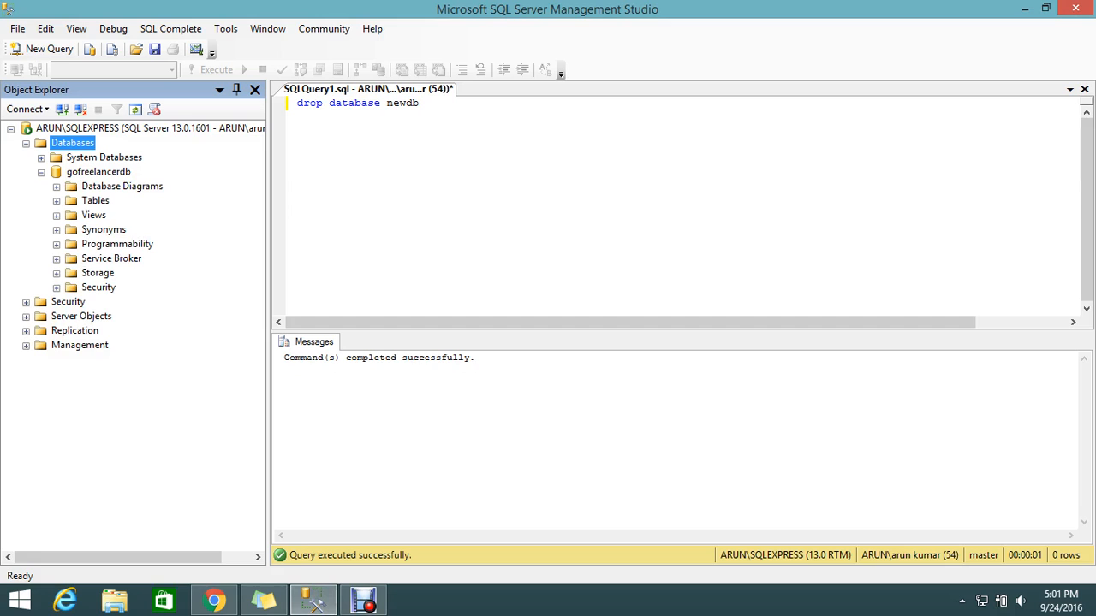
left_click(55, 201)
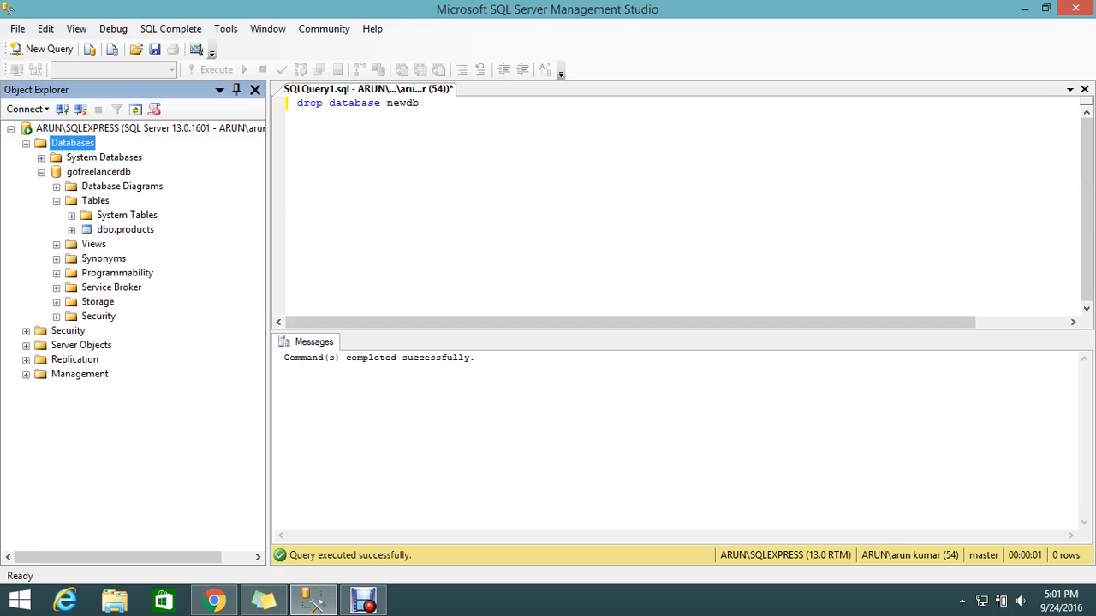
- Run Select Top 1000 Rows on dbo.products and place the cursor below the query
right_click(125, 230)
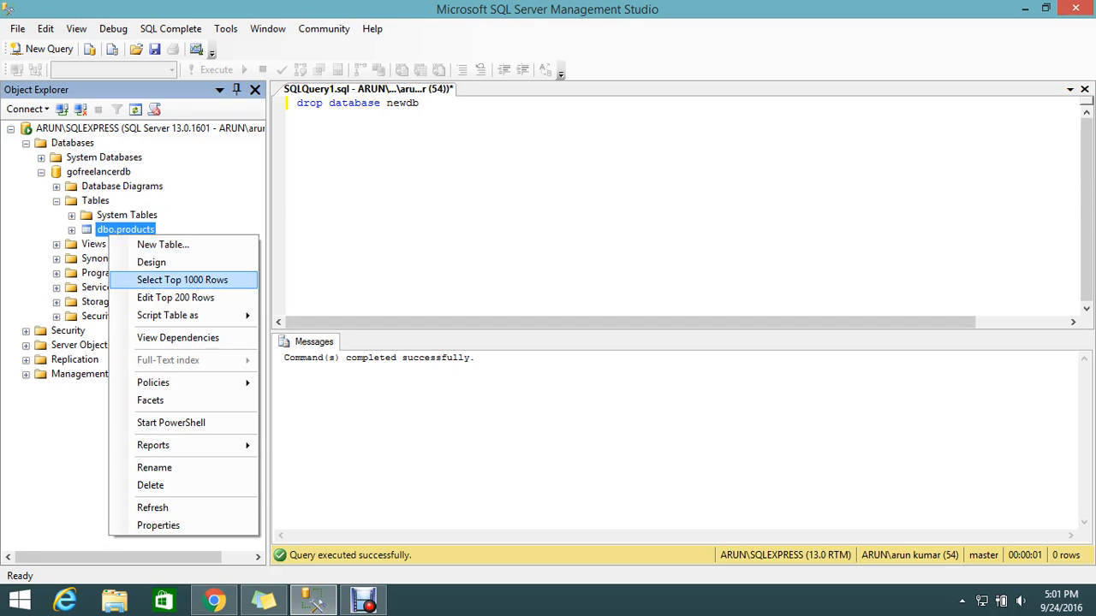
left_click(183, 280)
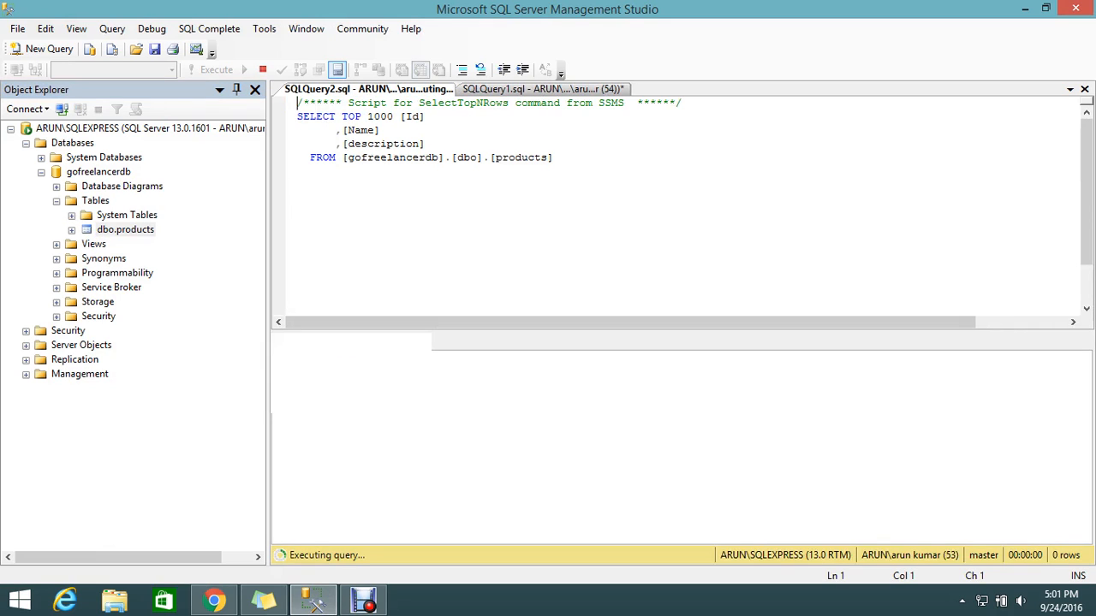
left_click(216, 70)
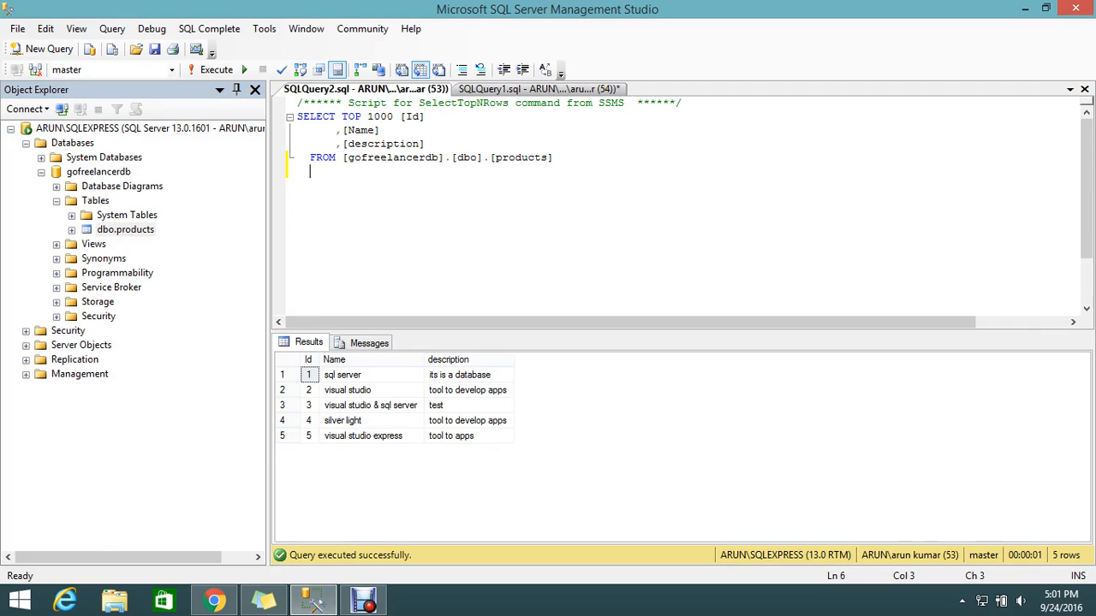
- Execute TRUNCATE TABLE [gofreelancerdb].[dbo].[products], then rerun the select query
type("tr")
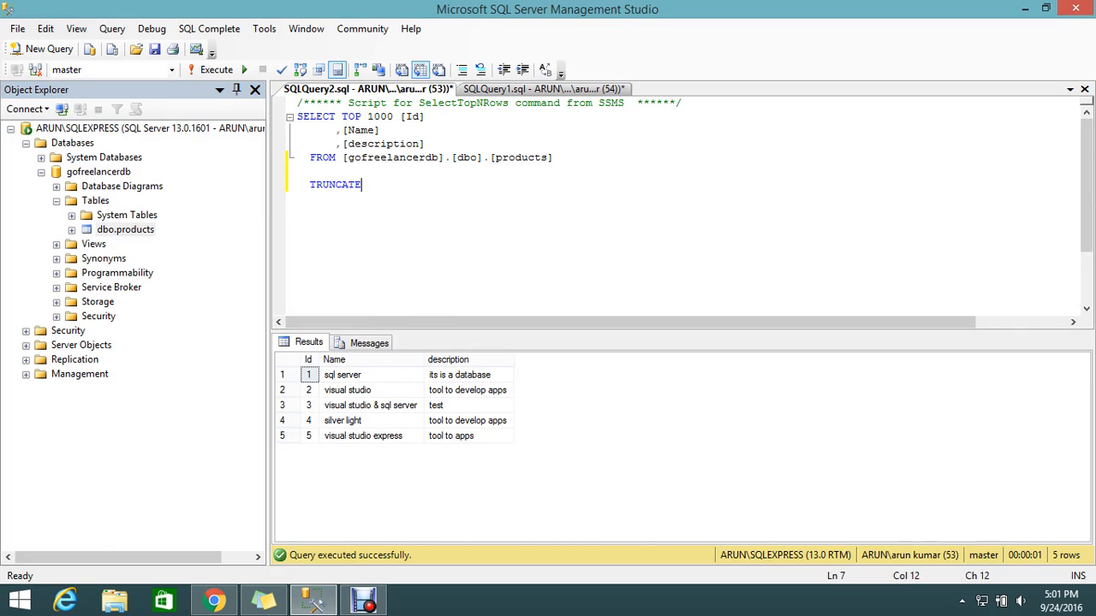
type("table")
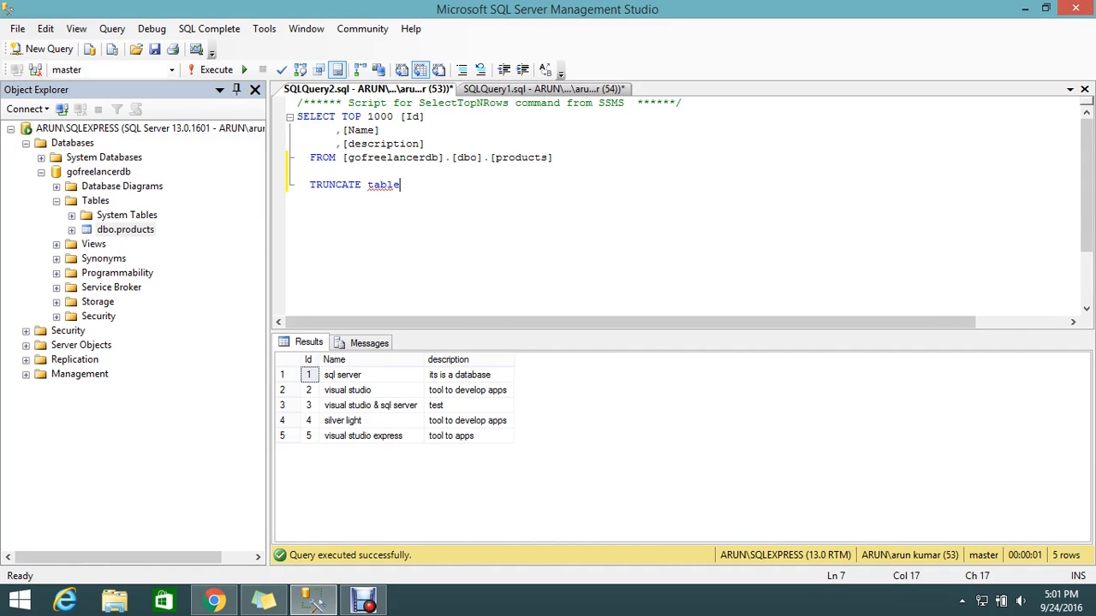
type("\" \"")
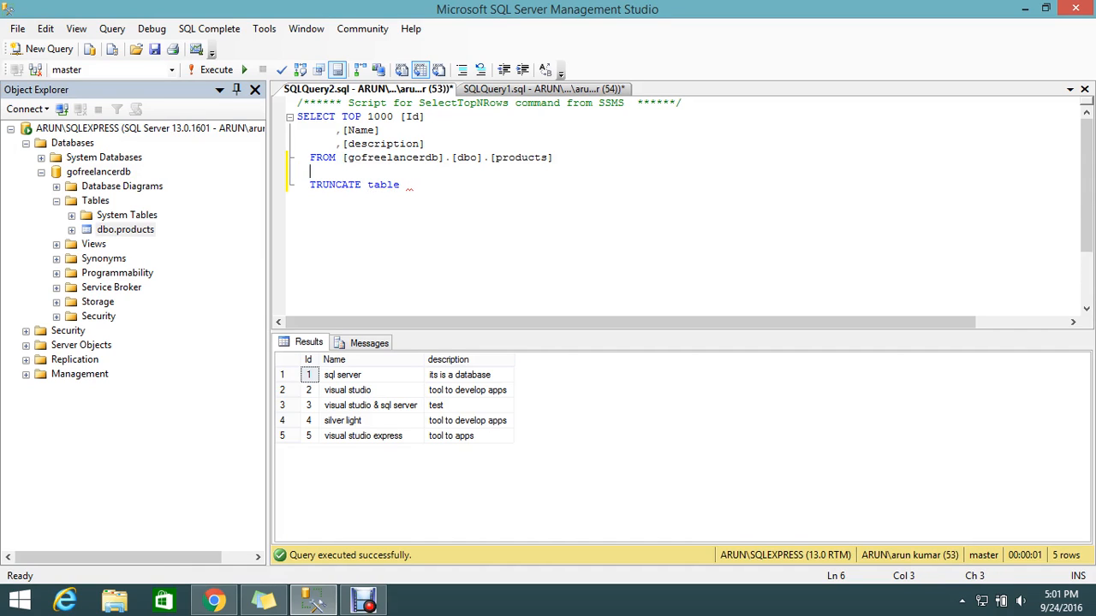
left_click_drag(344, 157, 554, 158)
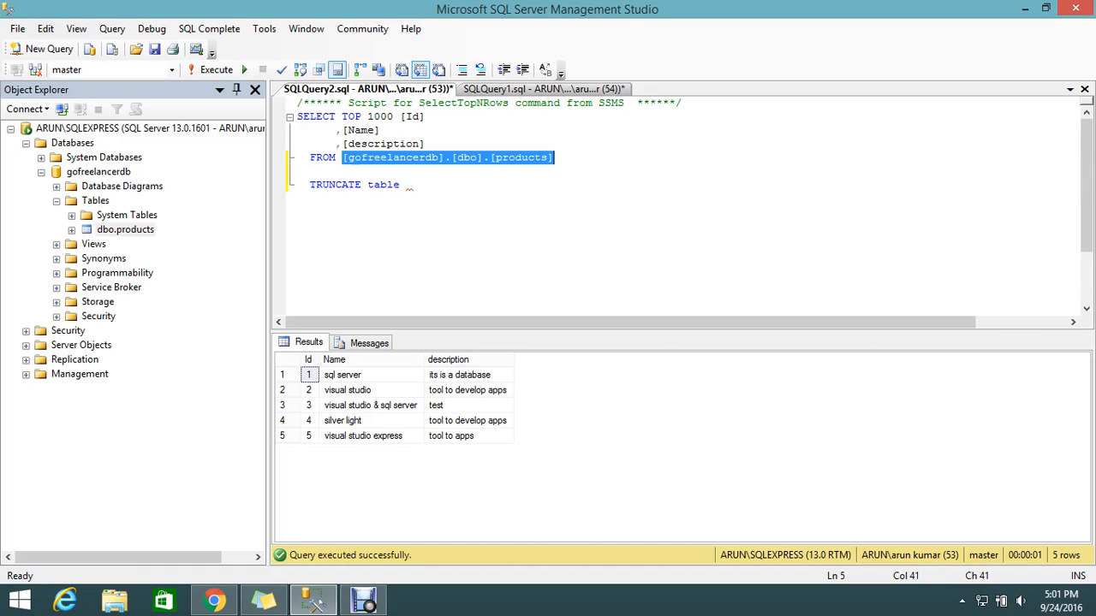
left_click(310, 171)
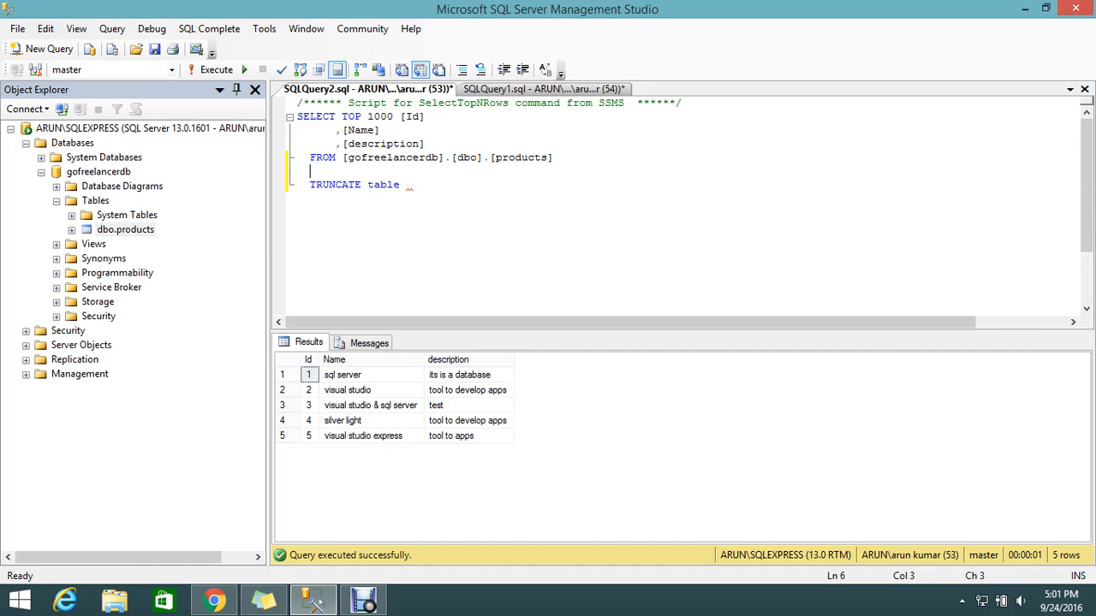
type("[gofreelancerdb].[dbo].[products]")
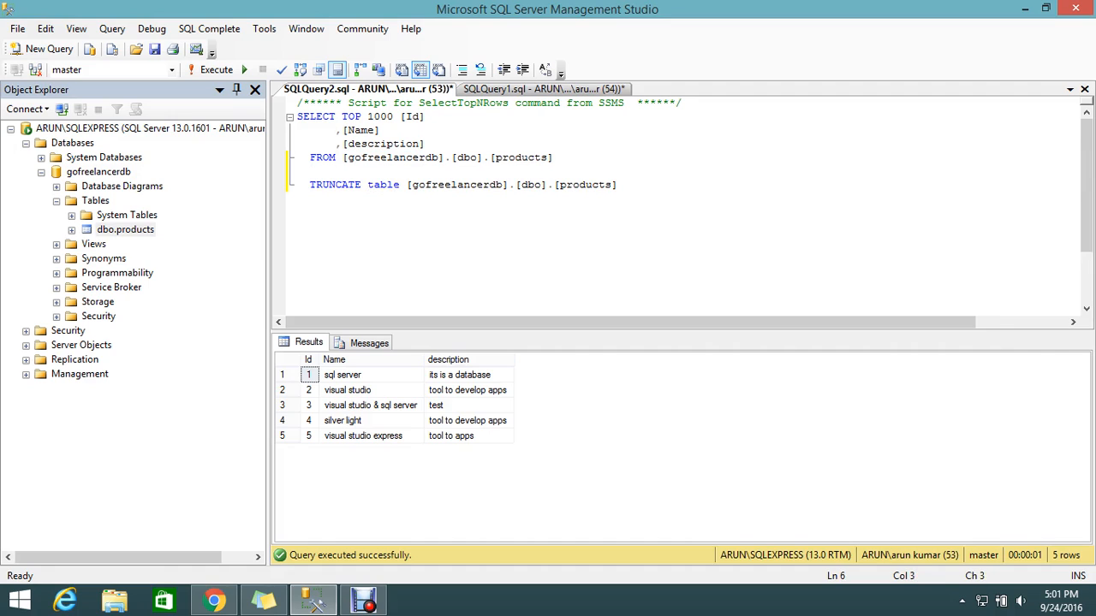
left_click_drag(311, 185, 616, 185)
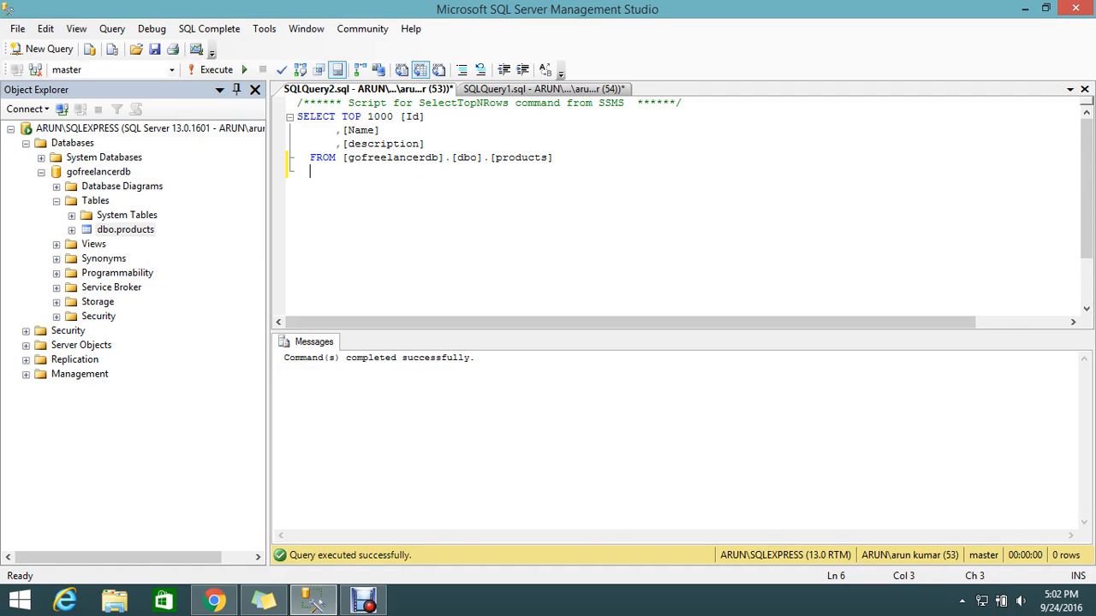
left_click(211, 69)
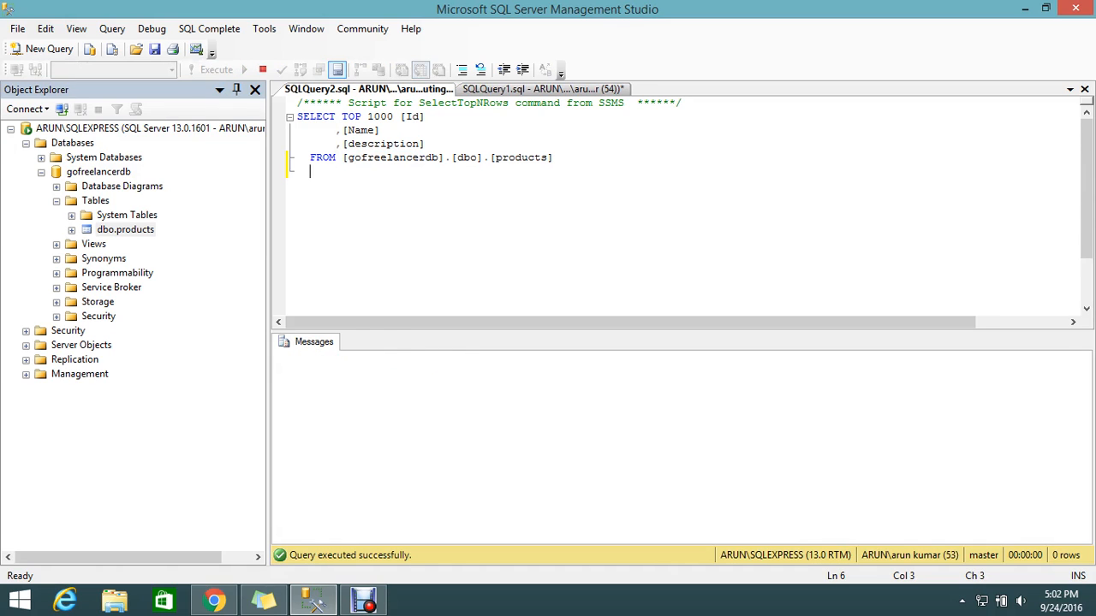